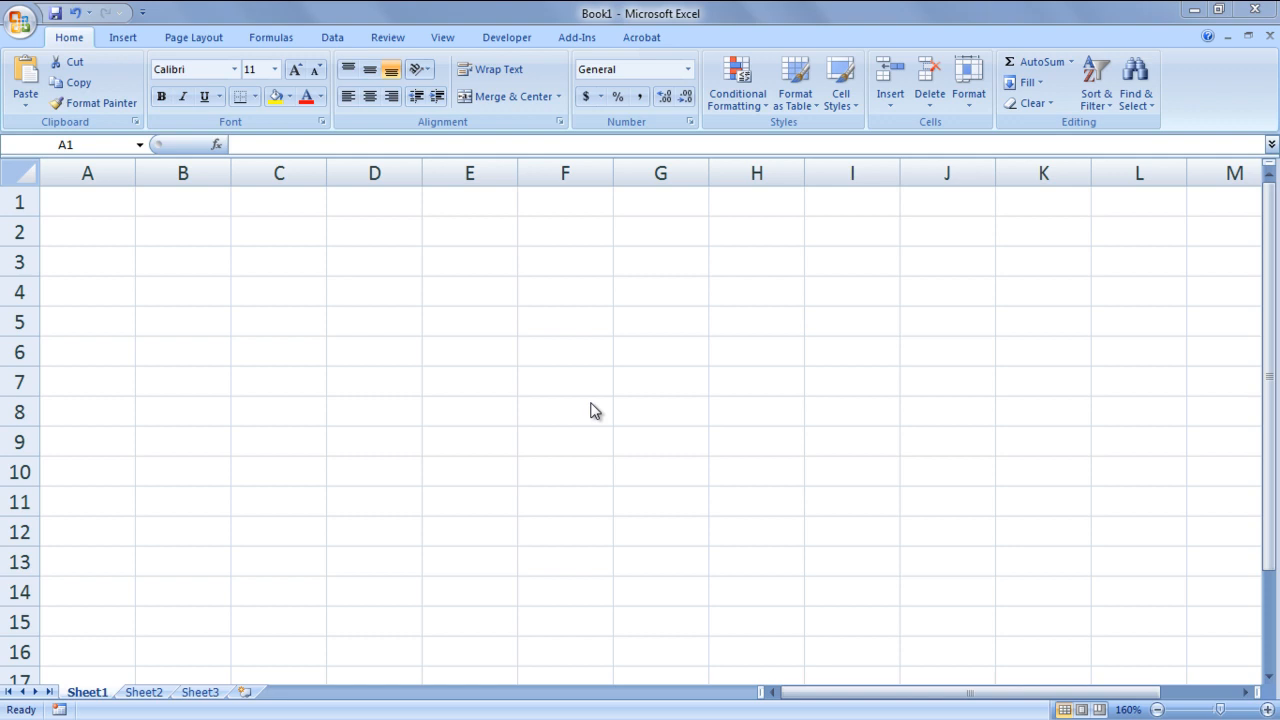
Step: Launch the Visual Basic editor from the Developer tab
left_click(507, 37)
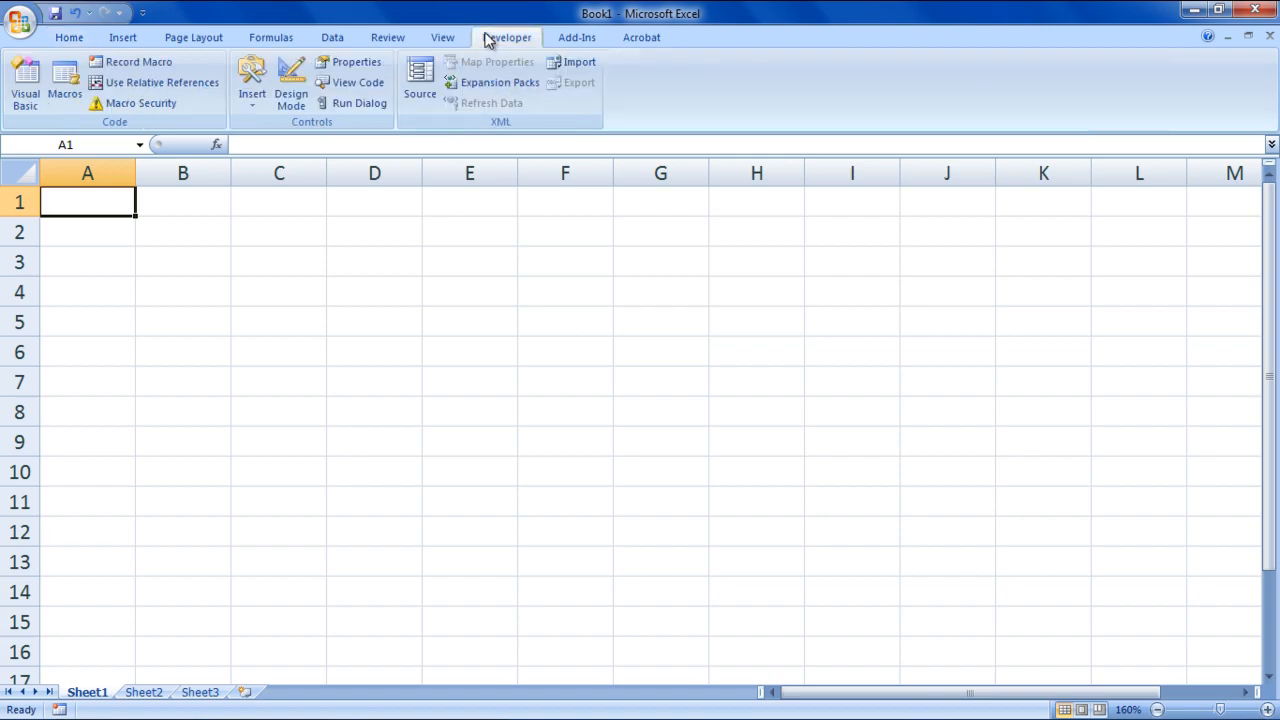
left_click(24, 82)
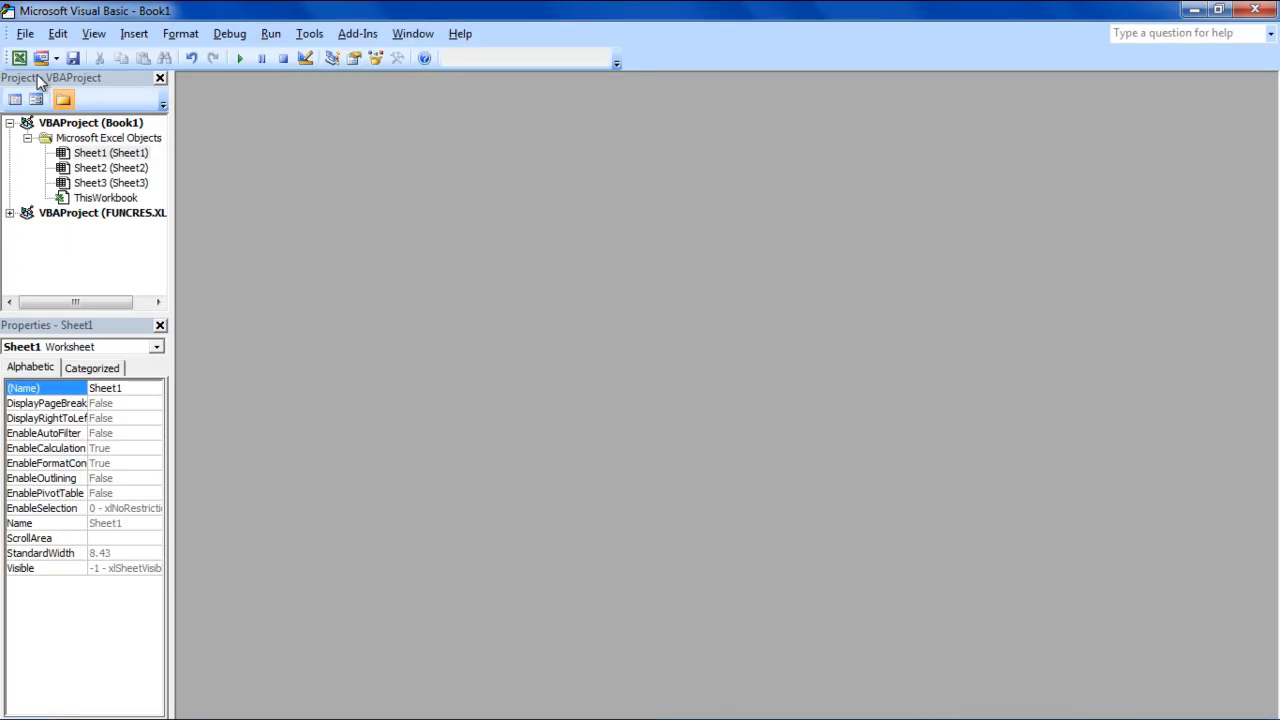
Step: Create Sheet1's BeforeDoubleClick procedure declaring a StudentName(1 To 5) As String array
double_click(90, 152)
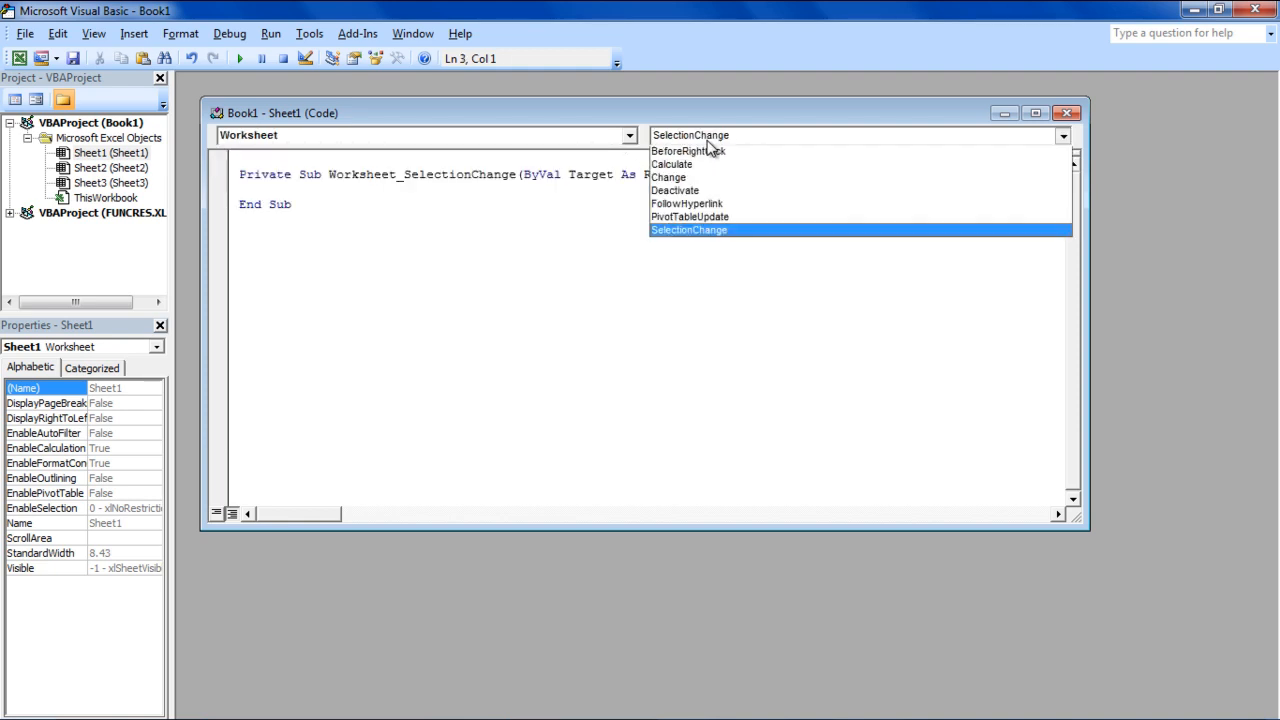
left_click(688, 151)
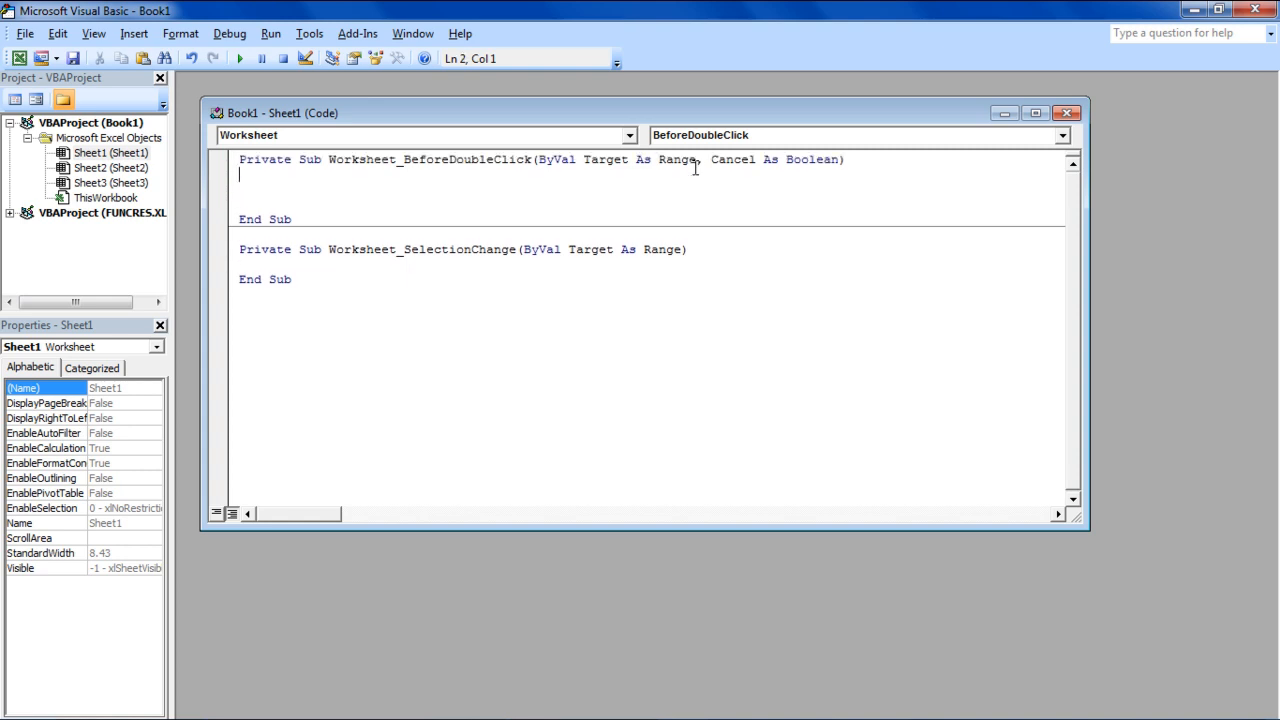
type("Dim")
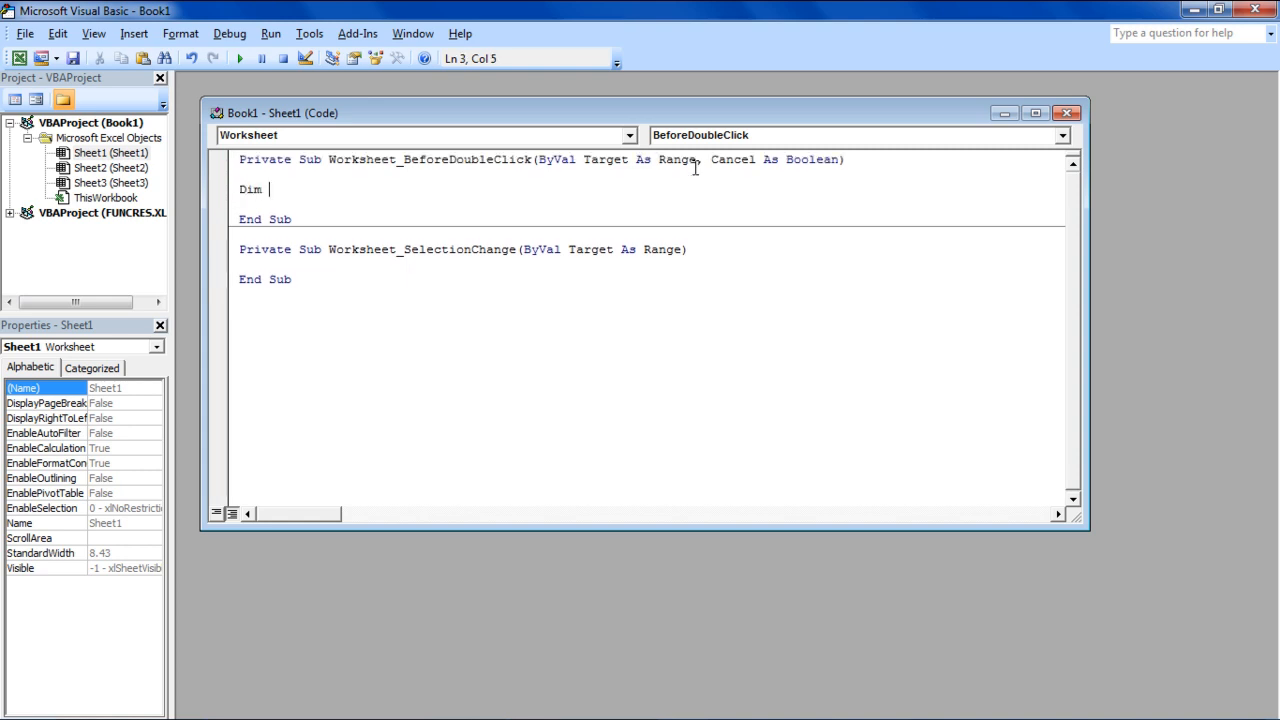
type("StudentName")
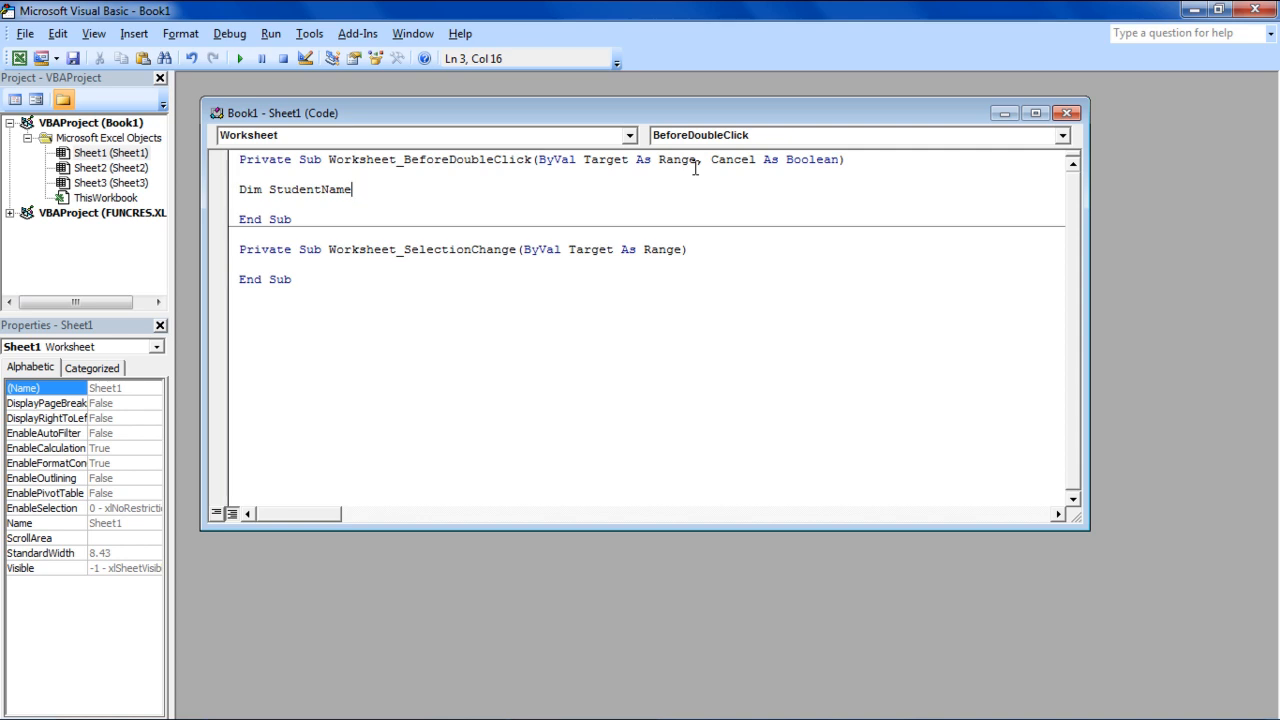
type("(1 to 5) as s")
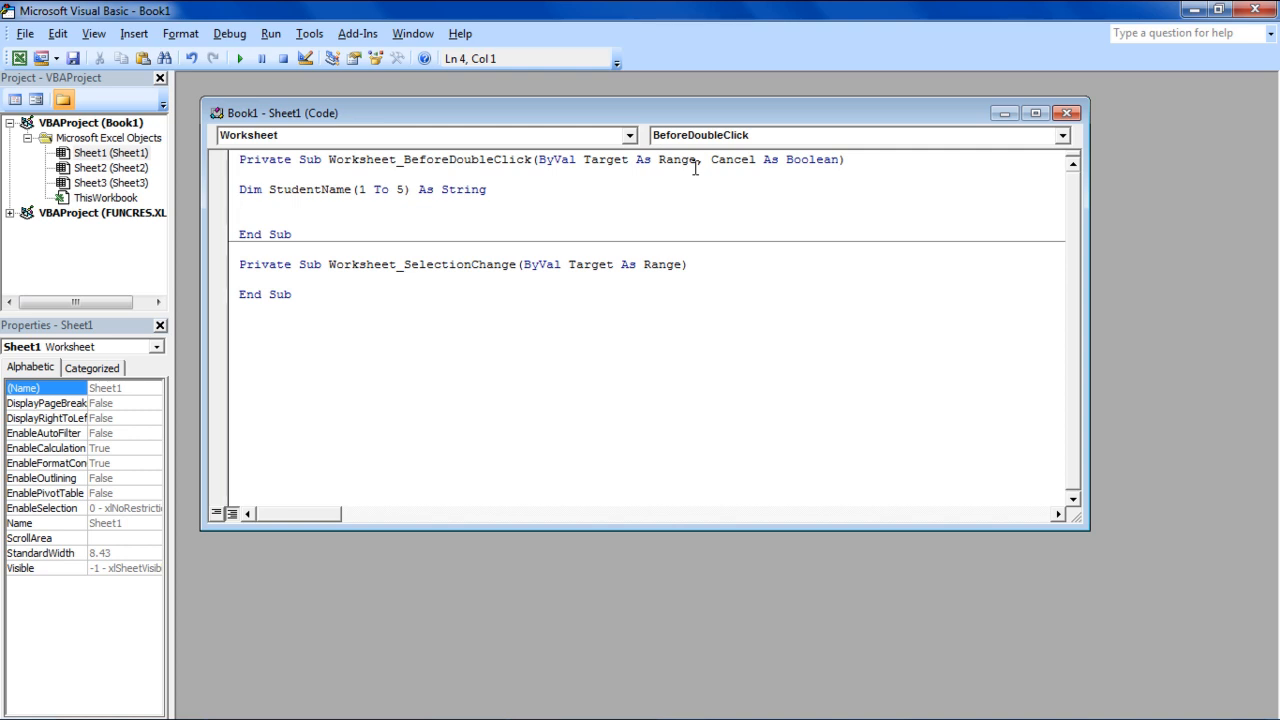
Step: Add a For i = 1 To loop that fills names from an InputBox prompt
type("For i")
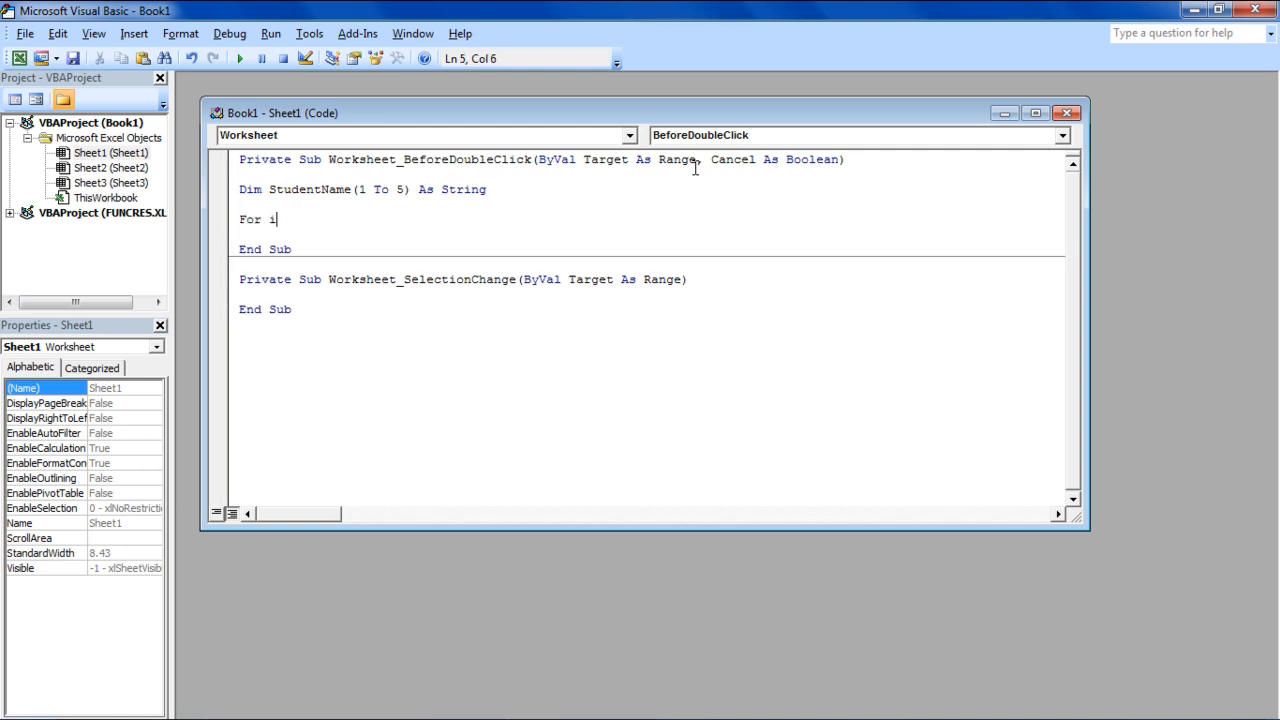
type("= 1 to")
type("StudentName(i")
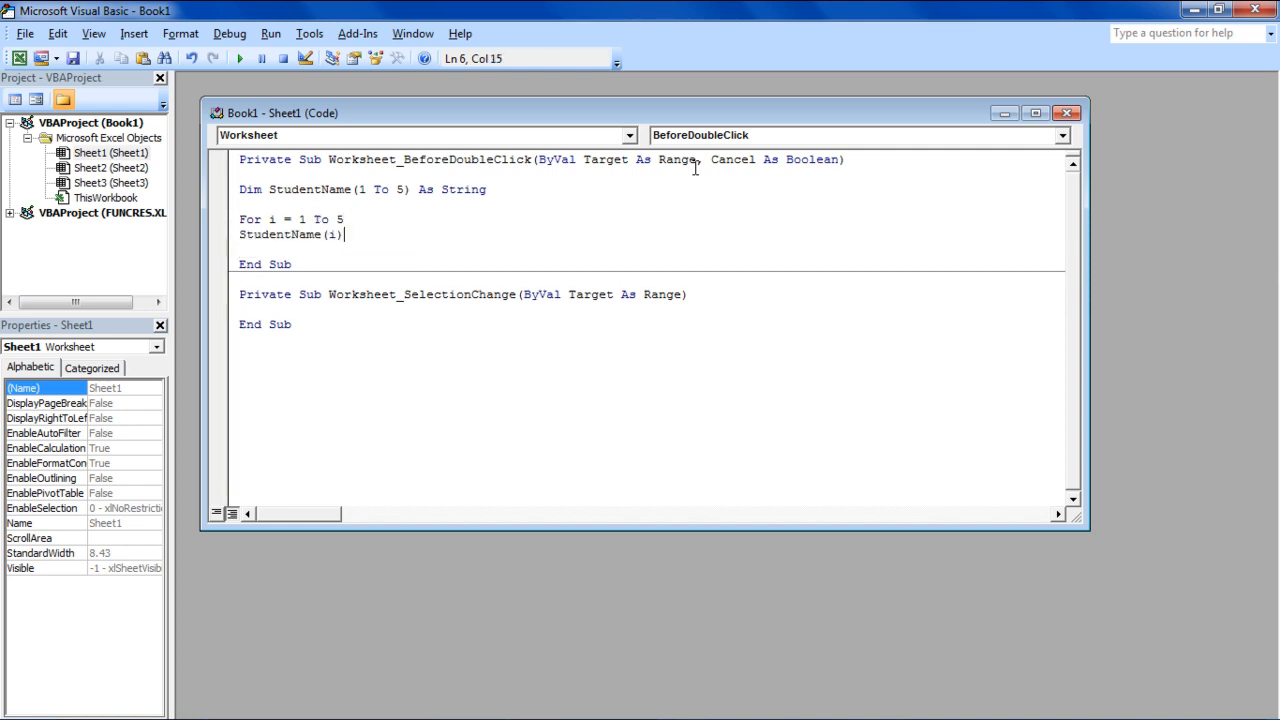
type("= InputBox(\"Enter")
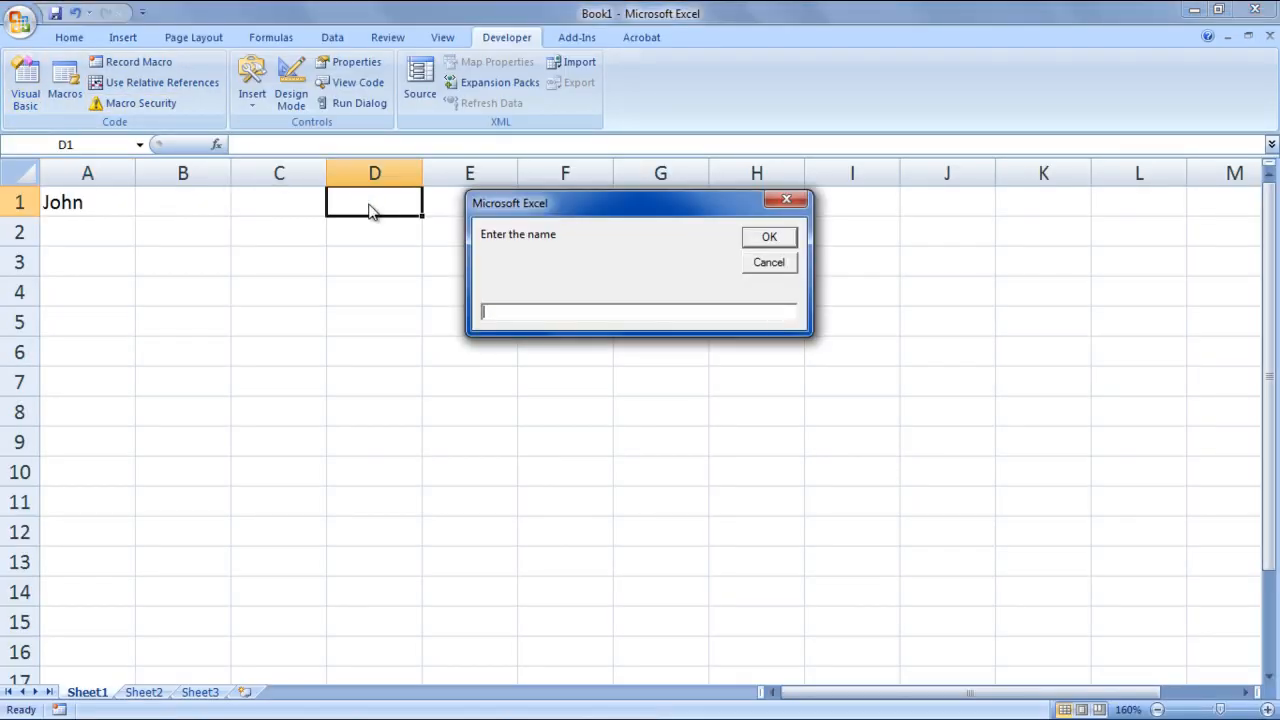
Step: Enter the student name 'Sm' in the InputBox and submit it
type("Sm")
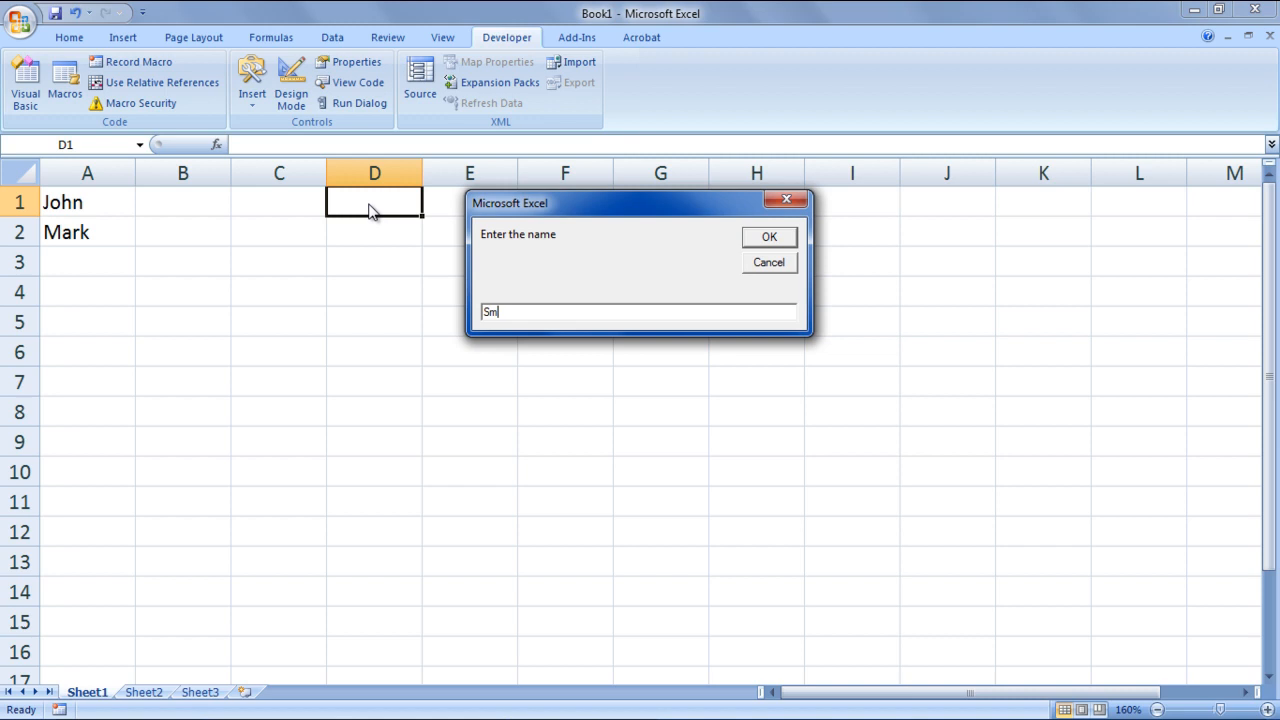
left_click(769, 236)
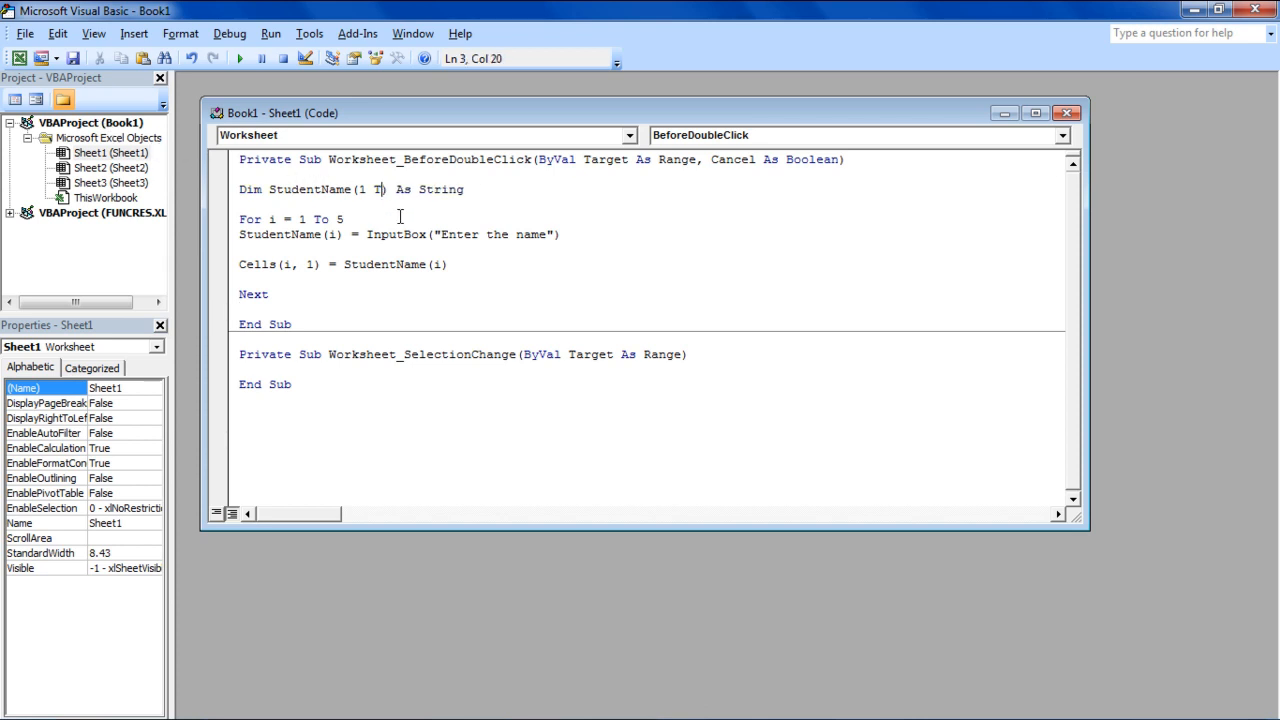
Step: Add StudentID(3) As String and StudentMark(3) As Single, loop 1 To 3, prompt for IDs
type("3) As String, StudentID(3) as String, StudentMar")
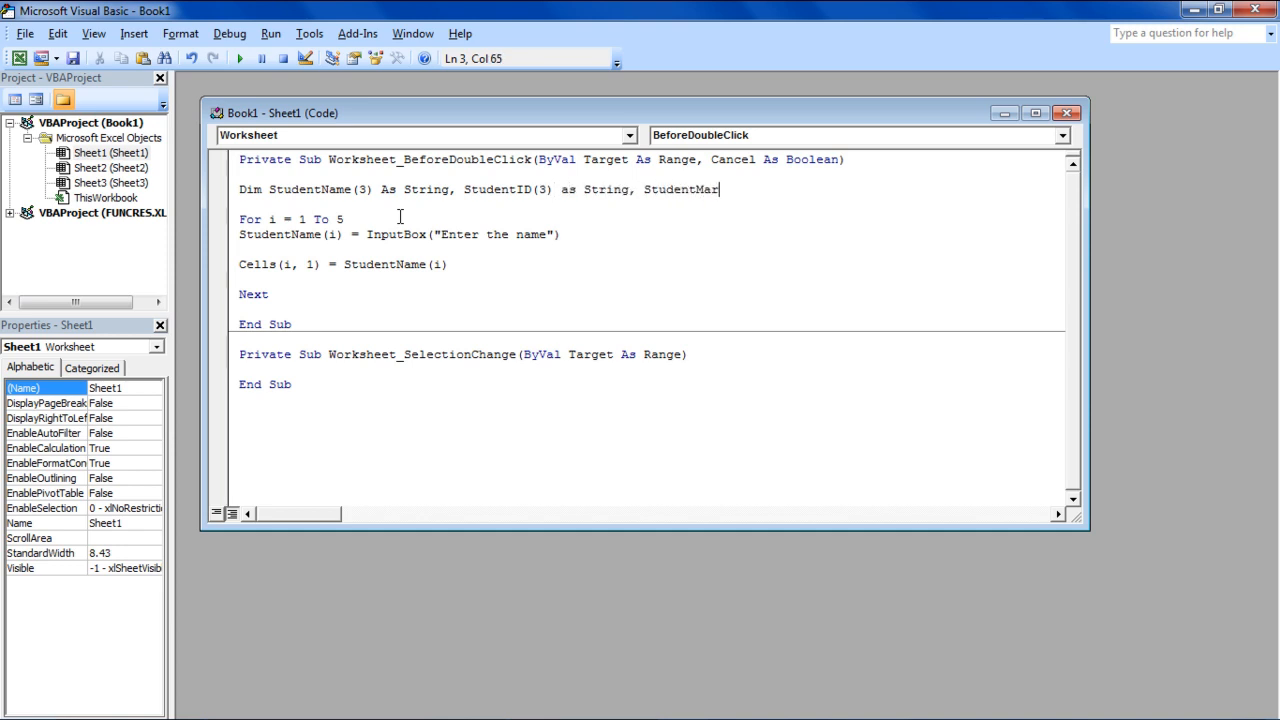
type("k(3) As Single")
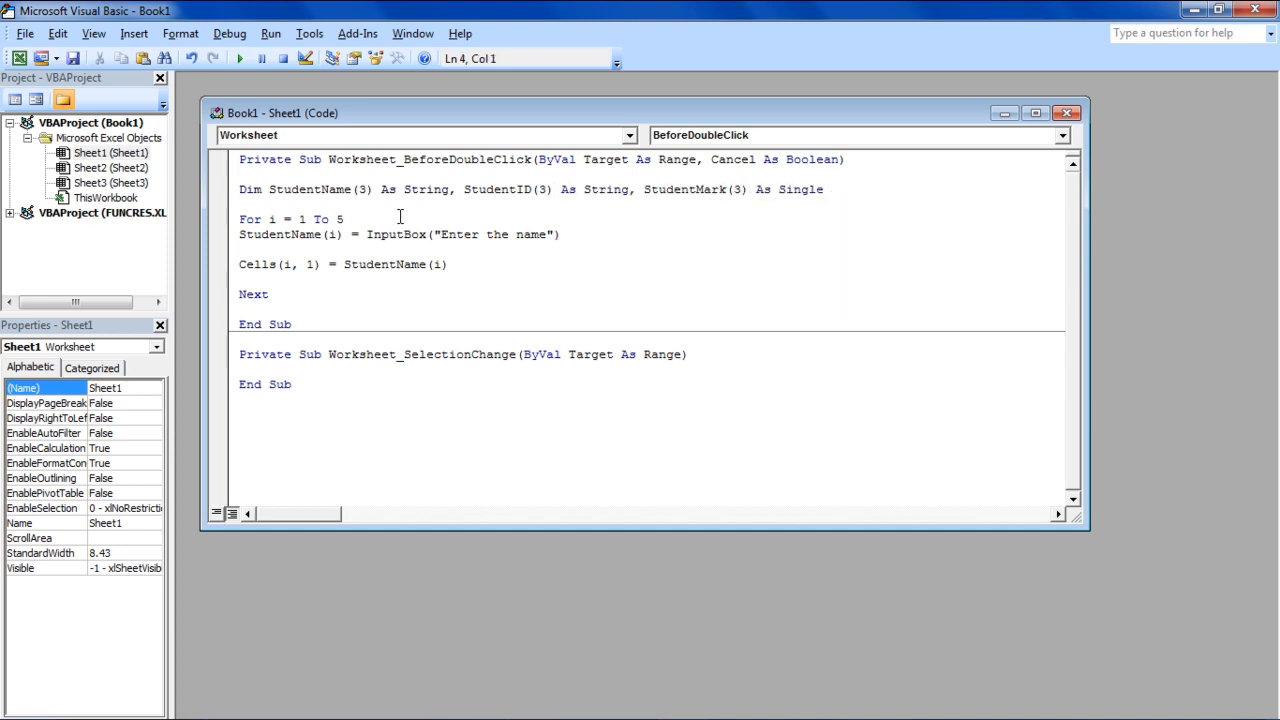
type("3")
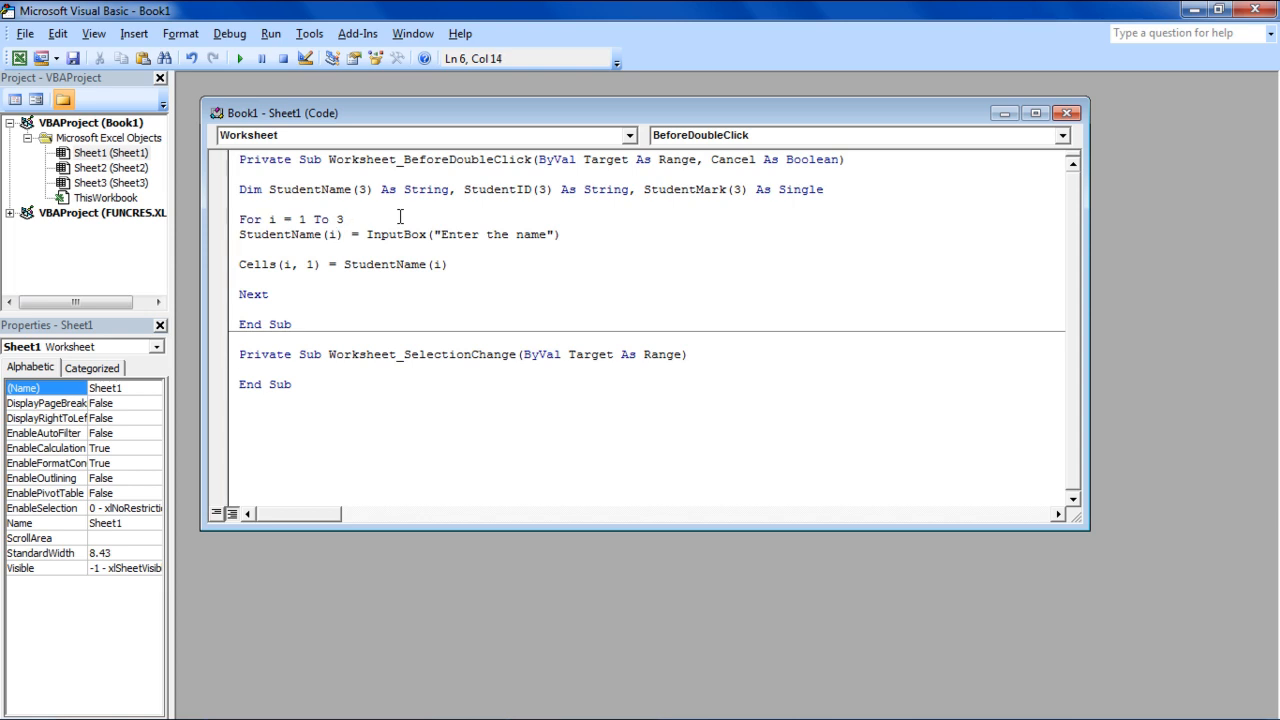
type("StudentID(i) = InputBox(\"Enter the ID\")")
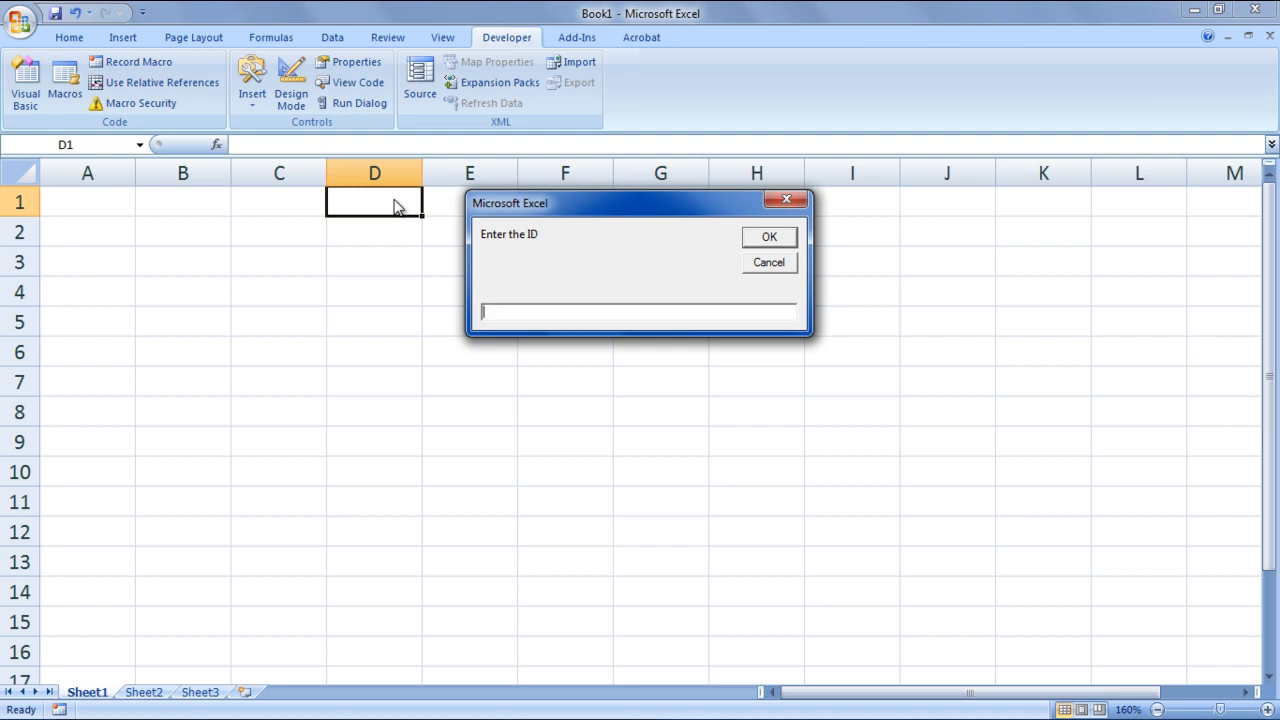
Step: Enter student ID 4 in the macro's ID prompt and submit it
type("4")
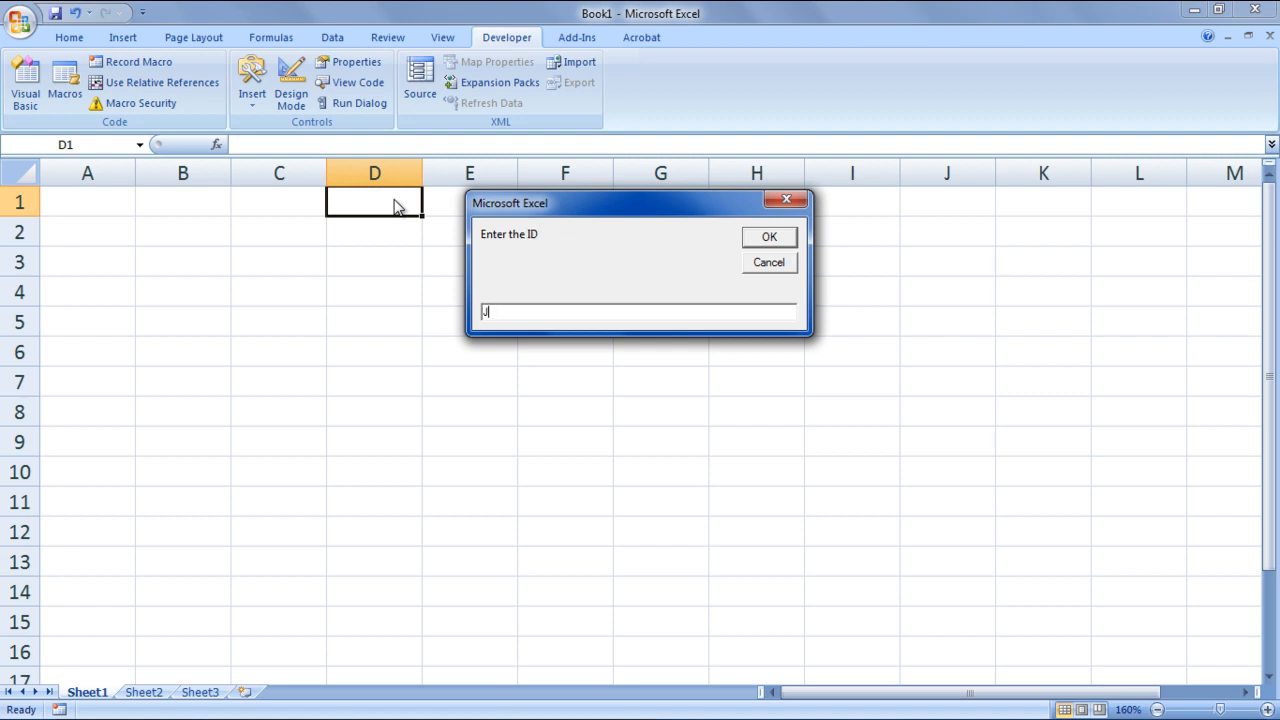
left_click(769, 237)
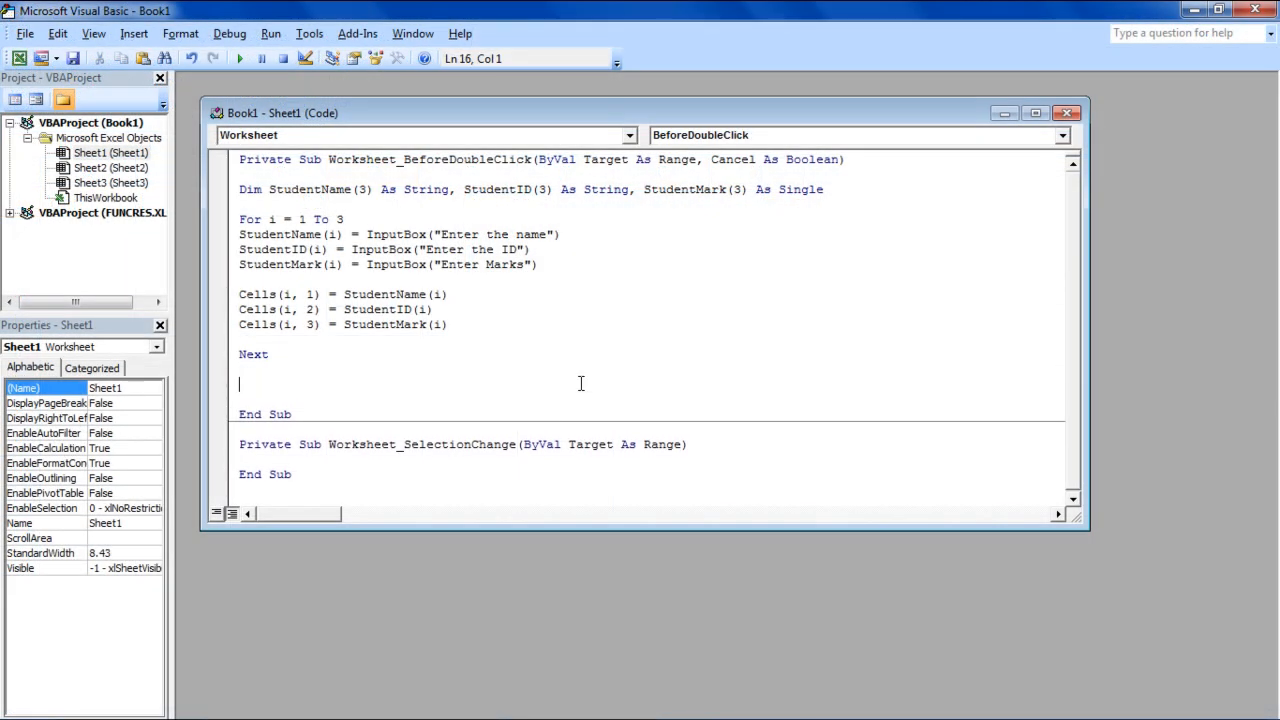
Step: Add the line Erase StudentName, StudentID, StudentMark after the loop
type("Erase Student")
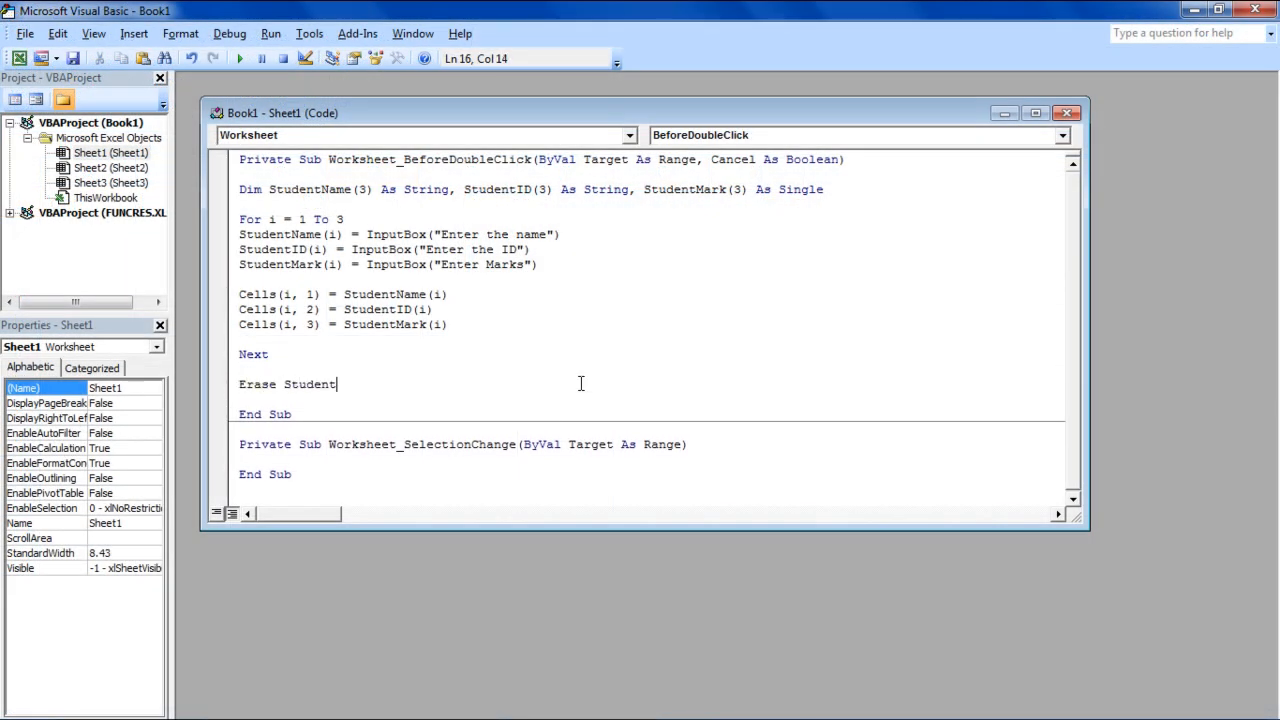
type("Name, StudentID")
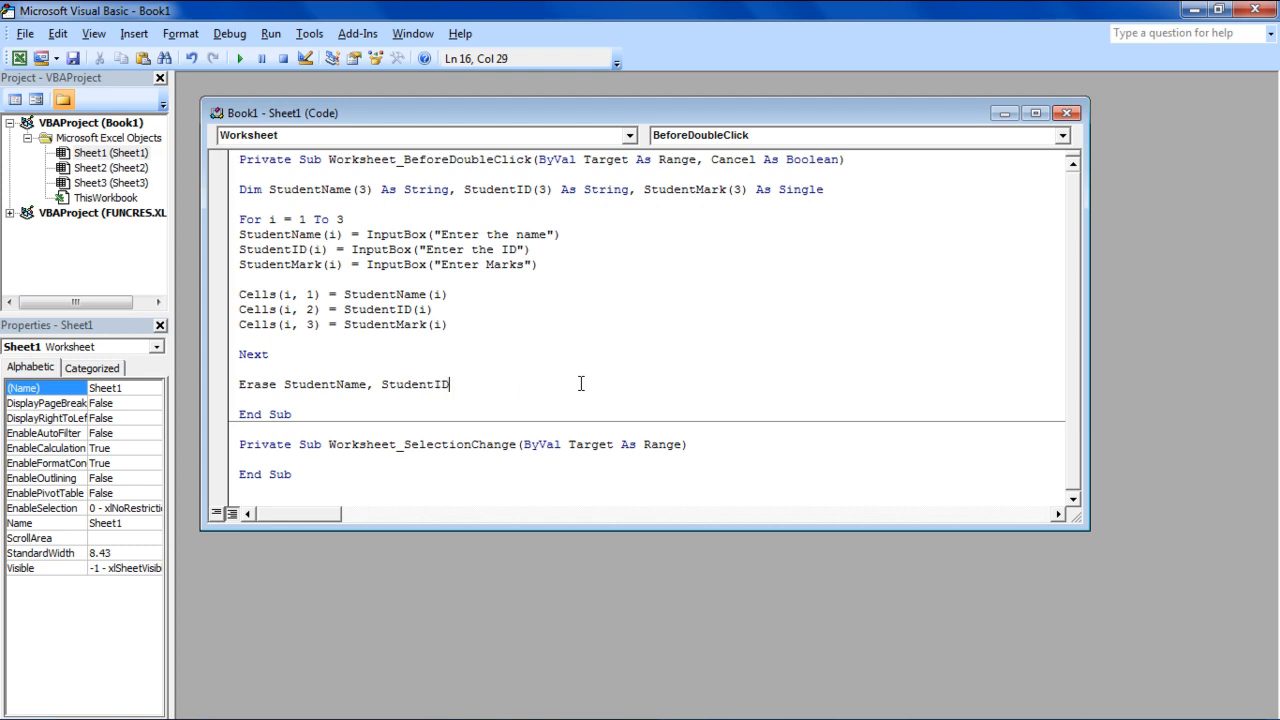
type(", StudentMark")
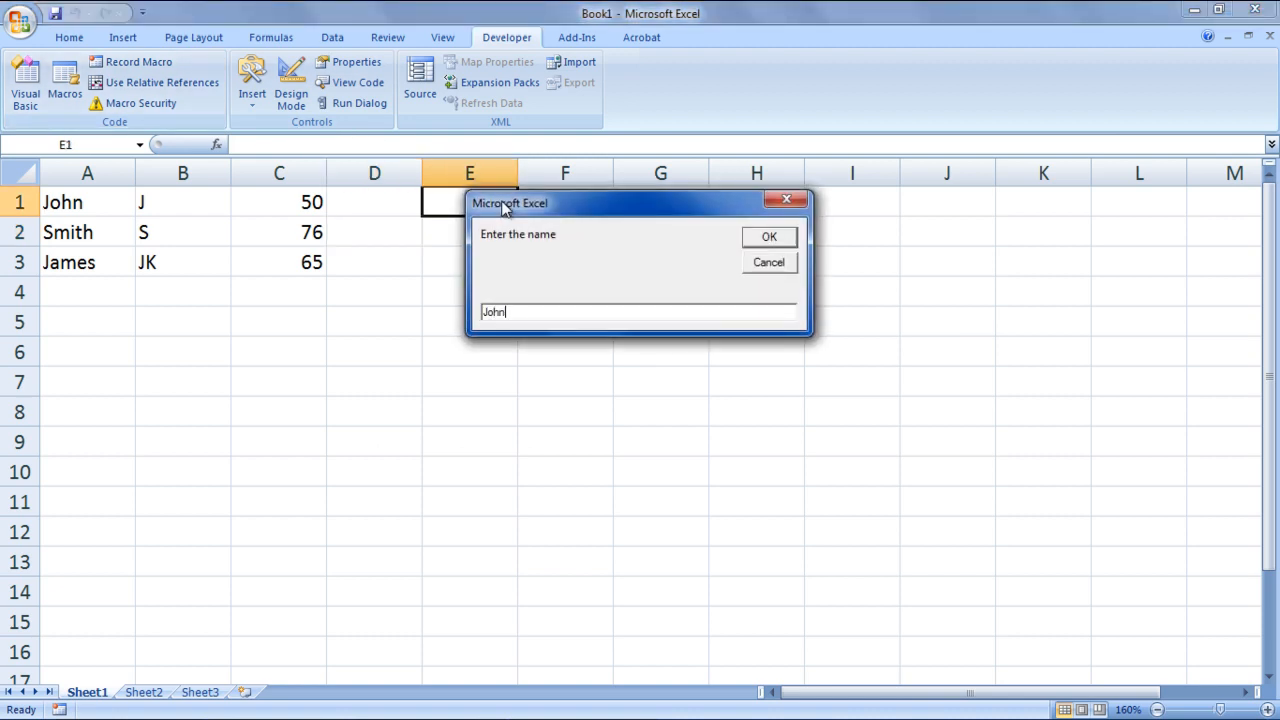
Step: Submit the student name John and then a student ID in the macro prompts
left_click(769, 236)
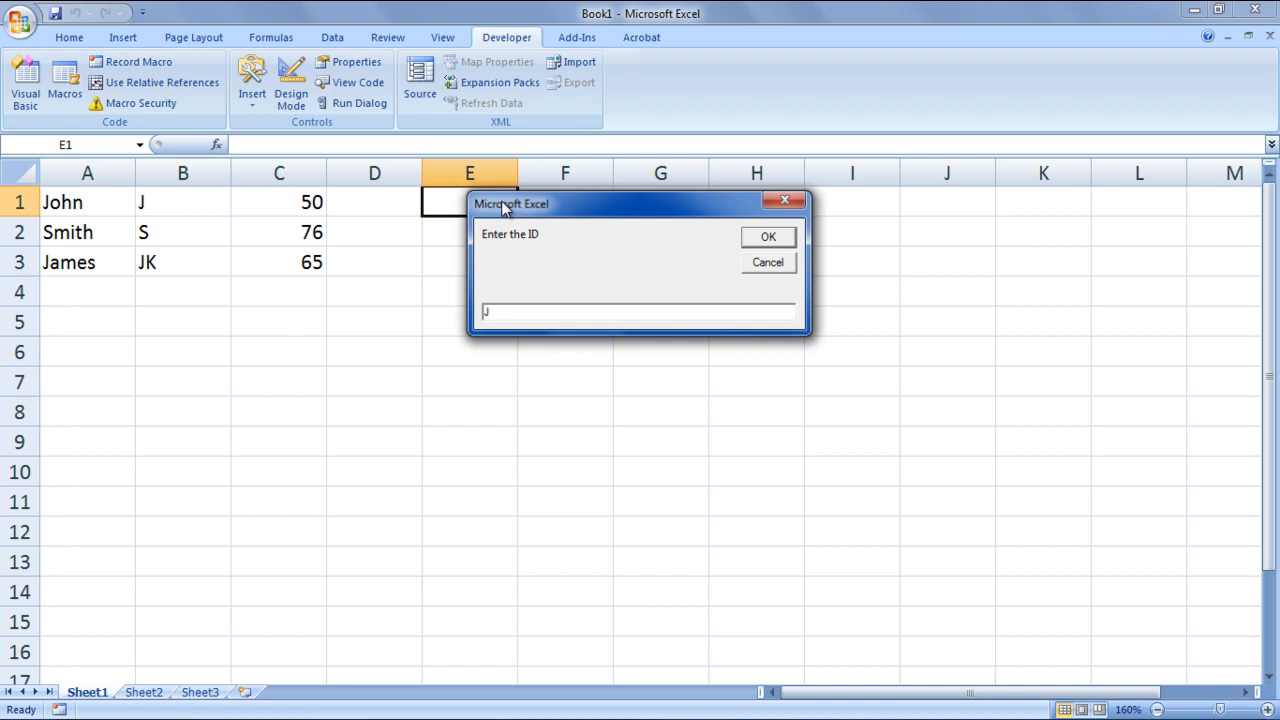
left_click(768, 236)
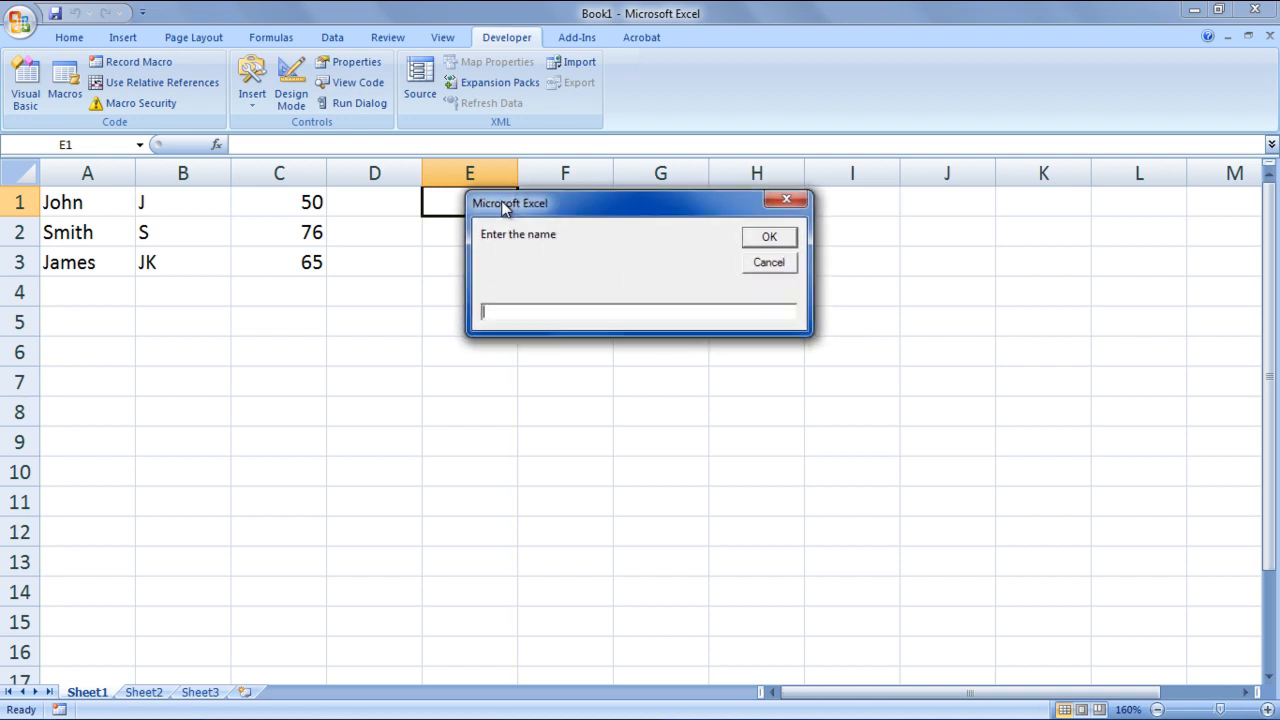